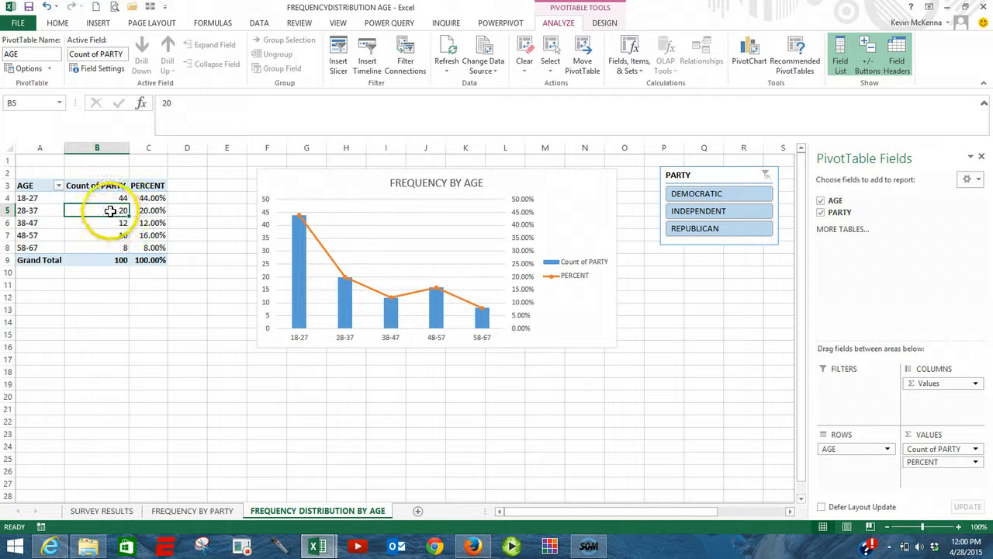
{"action": "mouse_move", "coordinate": [111, 210]}
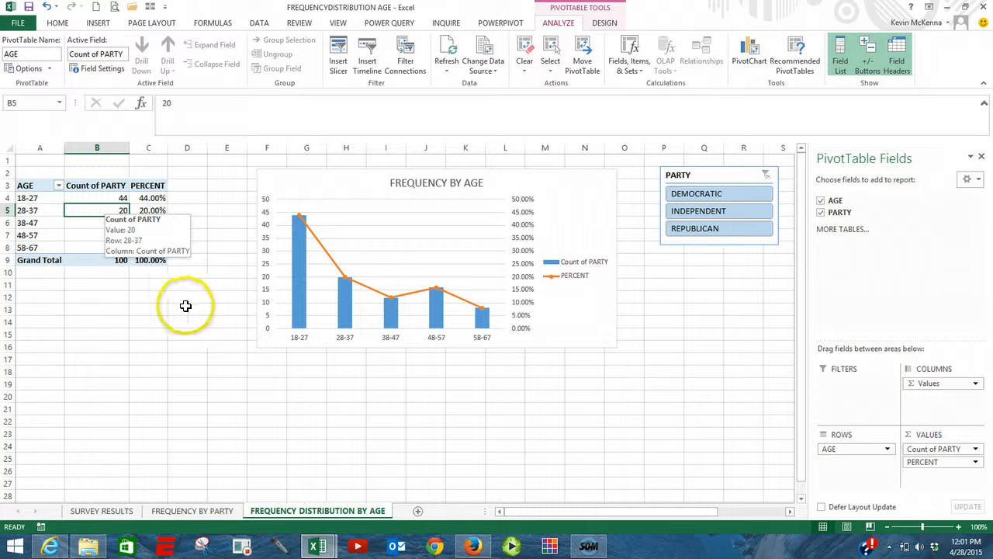
{"action": "mouse_move", "coordinate": [316, 521]}
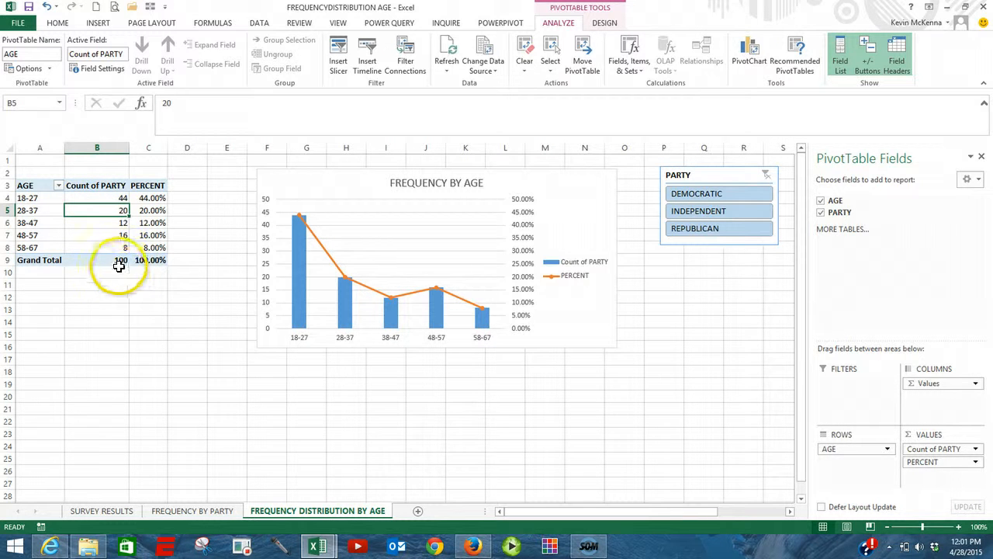
{"action": "mouse_move", "coordinate": [119, 263]}
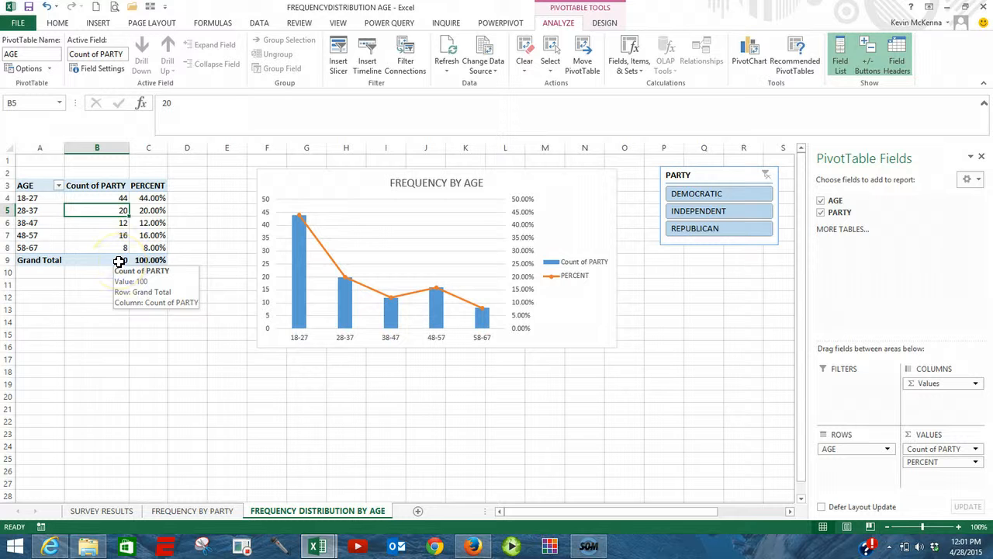
{"action": "mouse_move", "coordinate": [216, 454]}
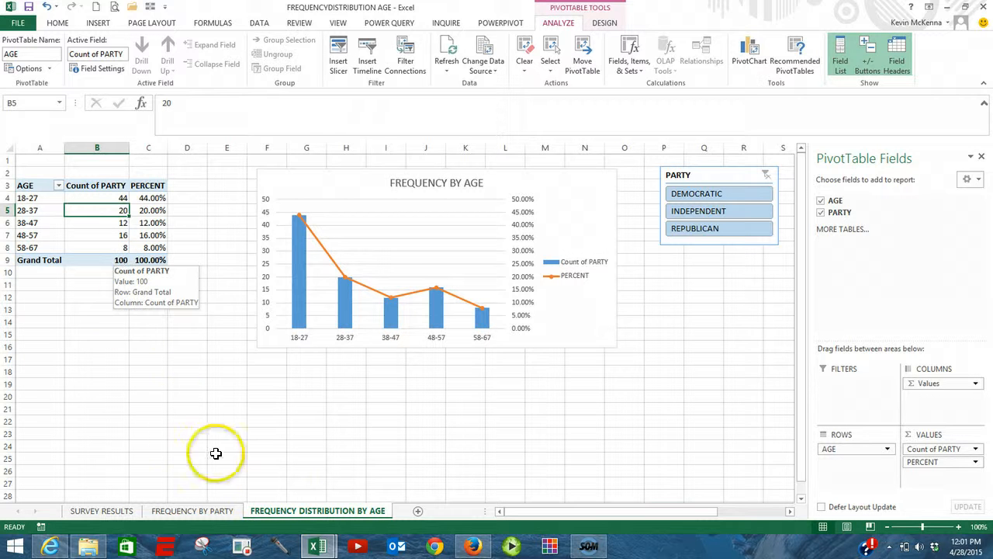
{"action": "mouse_move", "coordinate": [329, 510]}
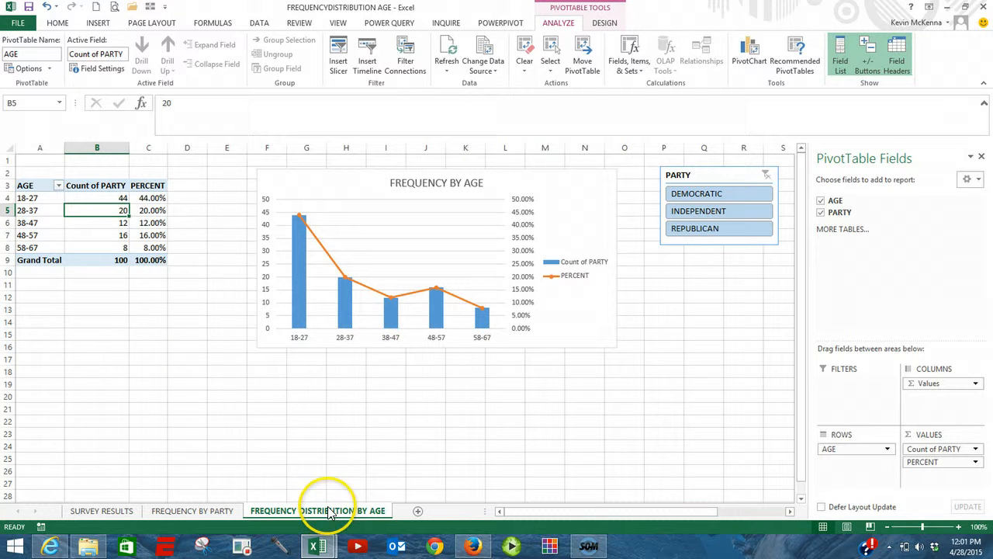
Switch to the SURVEY RESULTS sheet and scroll through the age and party data to row 201.
{"action": "left_click", "coordinate": [40, 210]}
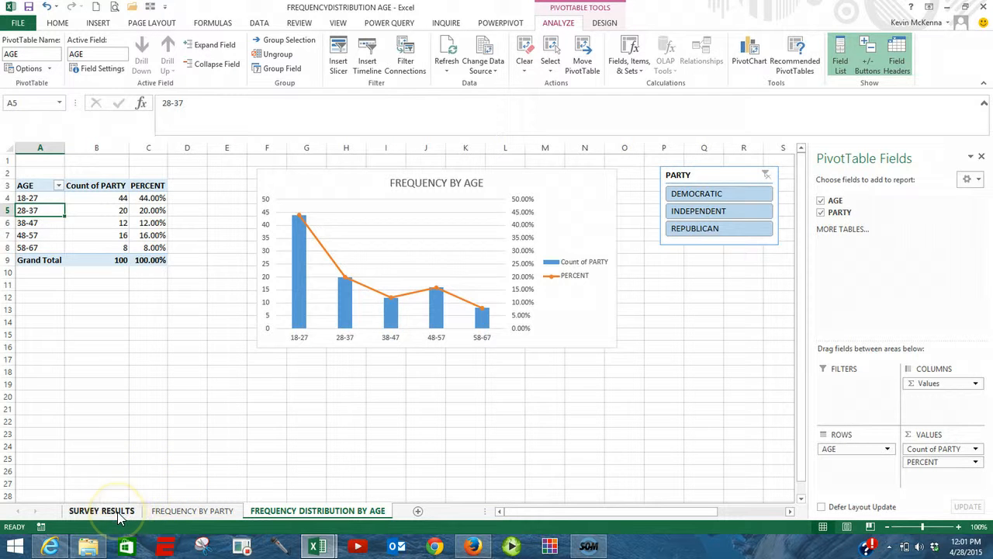
{"action": "left_click", "coordinate": [102, 511]}
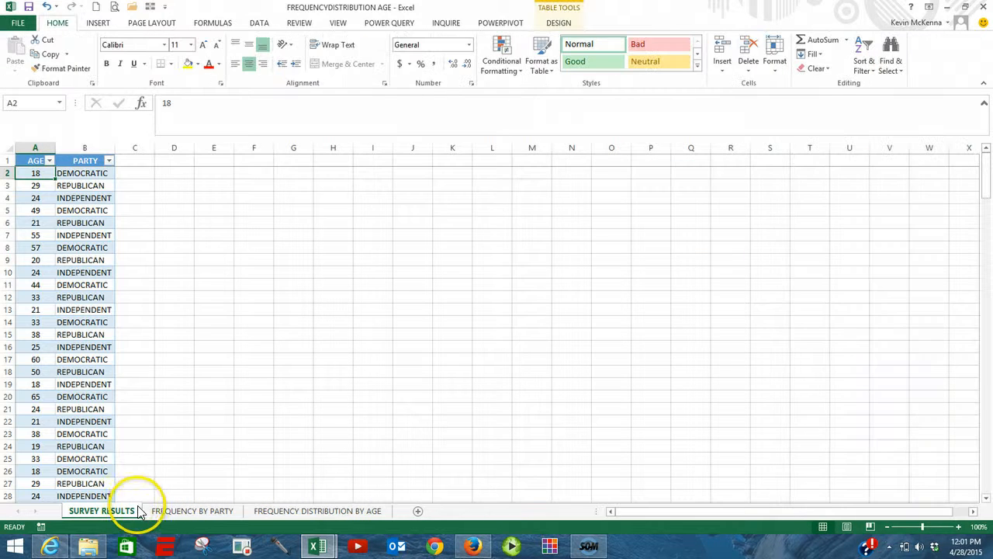
{"action": "mouse_move", "coordinate": [206, 388]}
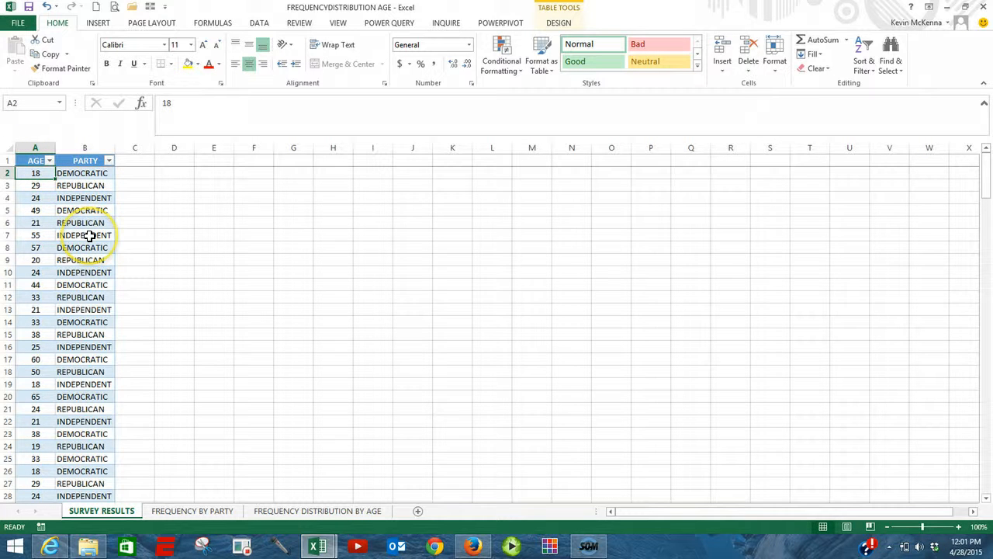
{"action": "scroll", "scroll_direction": "down", "scroll_amount": 3}
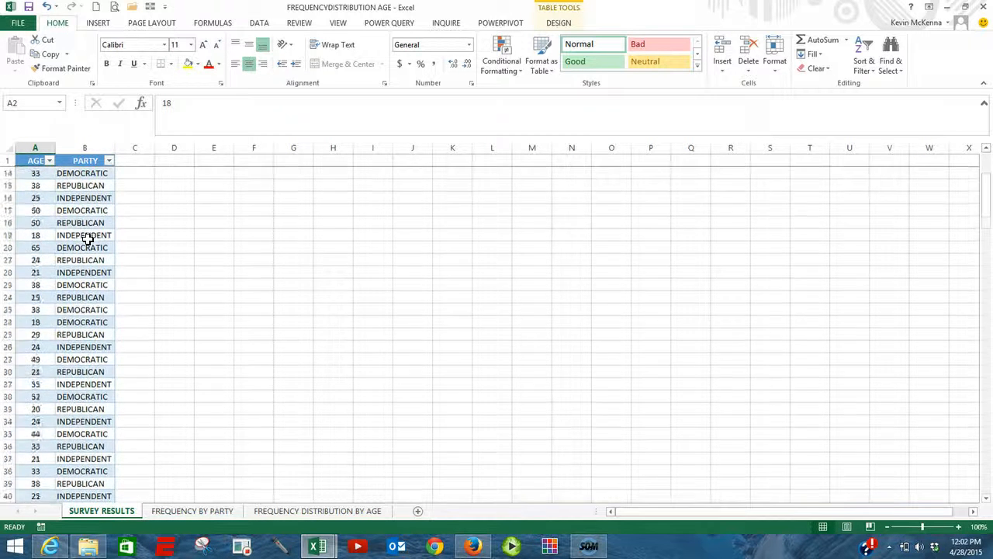
{"action": "scroll", "scroll_direction": "down", "scroll_amount": 3}
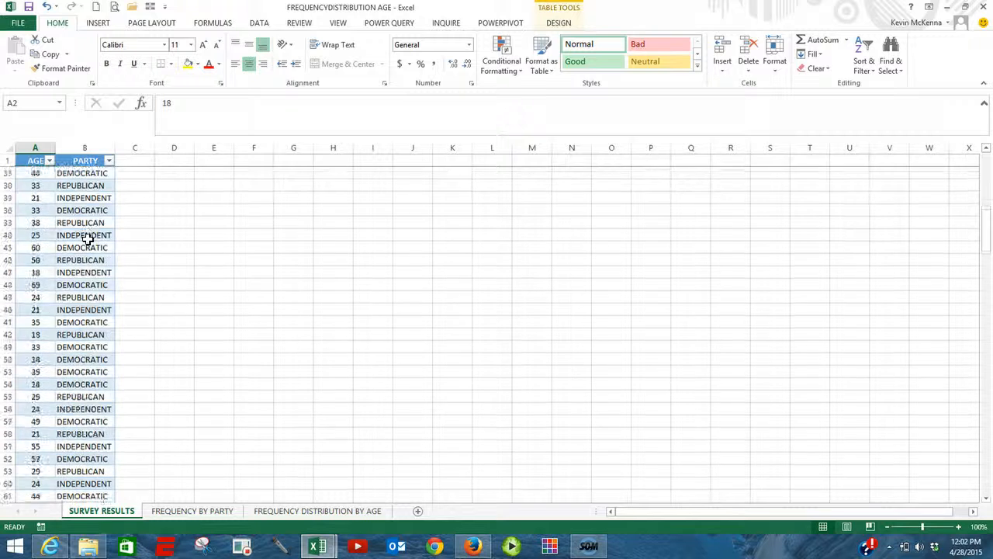
{"action": "scroll", "scroll_direction": "down", "scroll_amount": 3}
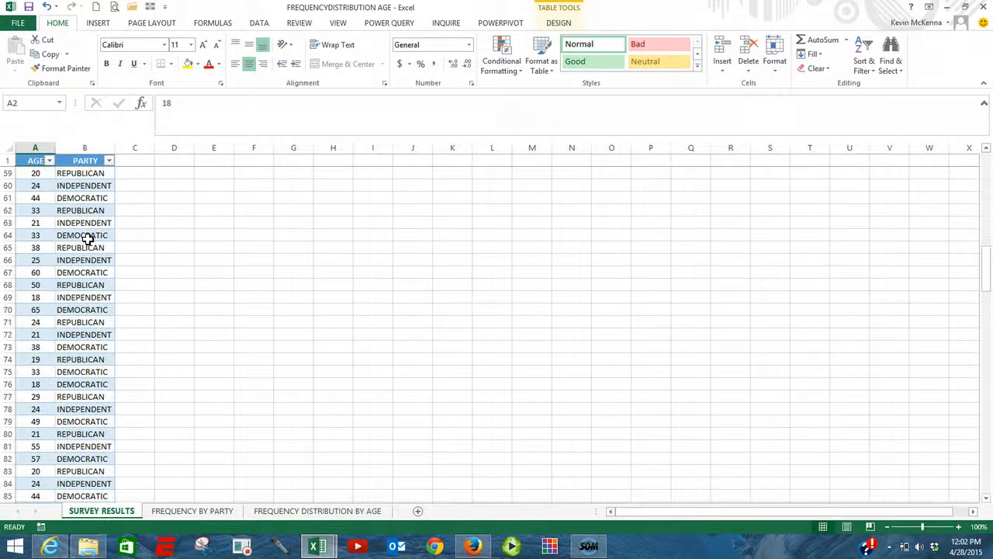
{"action": "scroll", "scroll_direction": "down", "scroll_amount": 3}
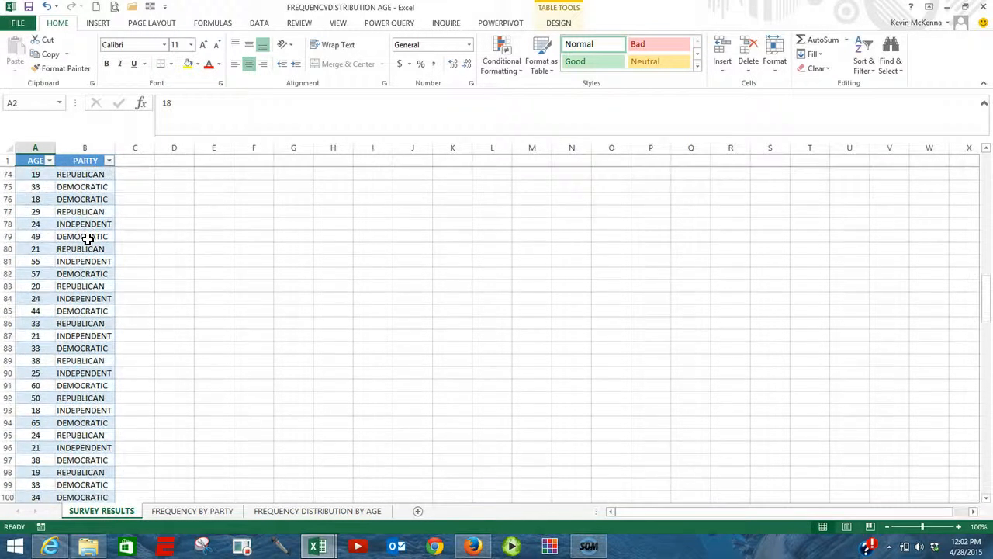
{"action": "scroll", "scroll_direction": "down", "scroll_amount": 3}
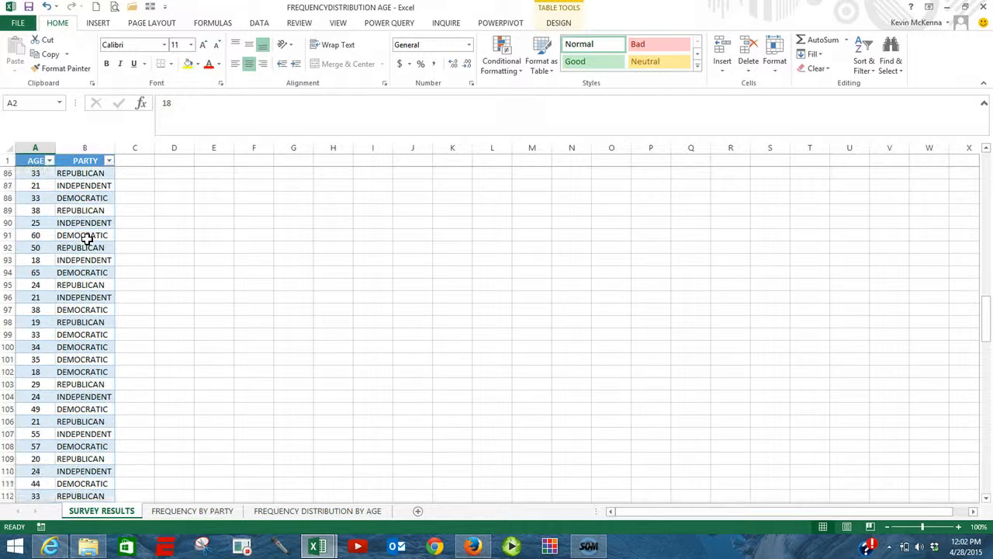
{"action": "scroll", "scroll_direction": "down", "scroll_amount": 3}
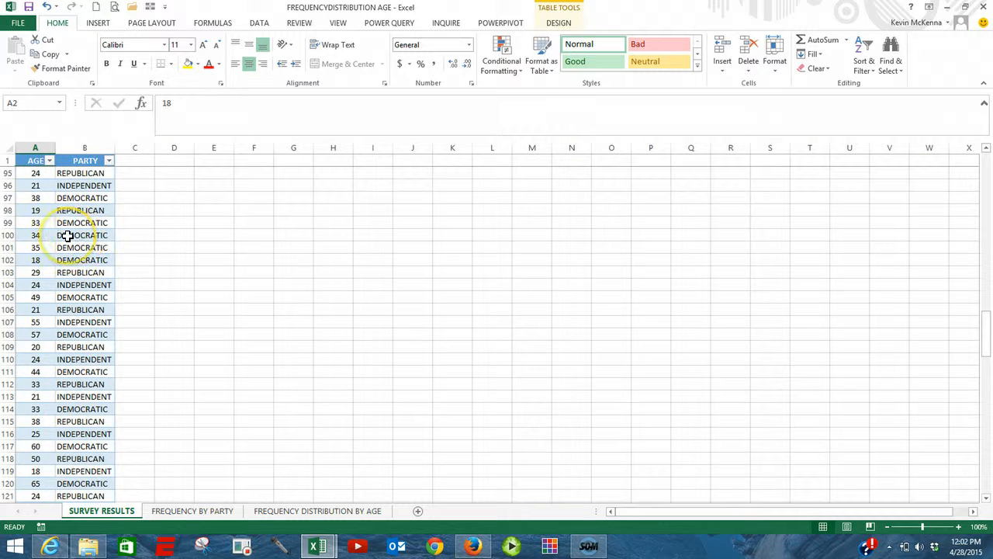
{"action": "scroll", "scroll_direction": "down", "scroll_amount": 3}
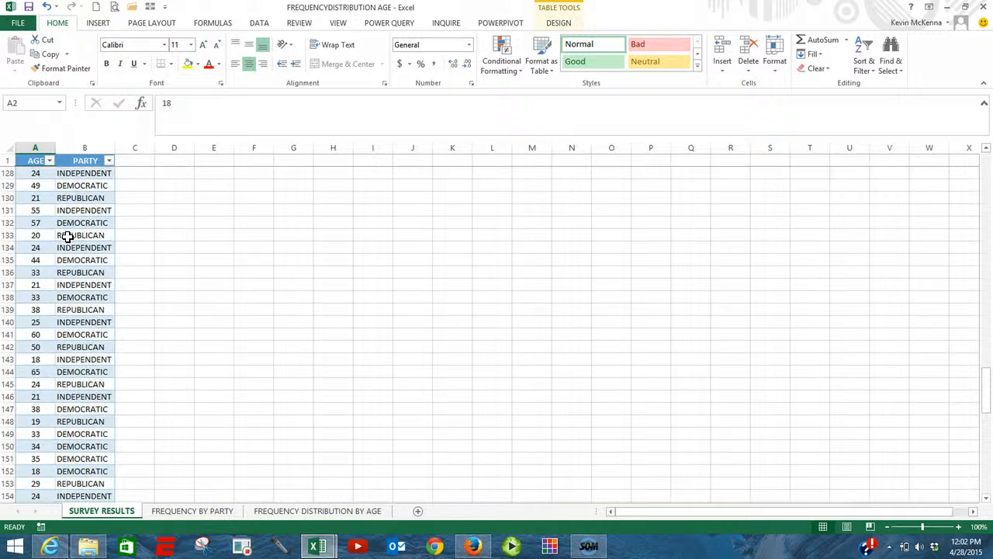
{"action": "scroll", "scroll_direction": "down", "scroll_amount": 3}
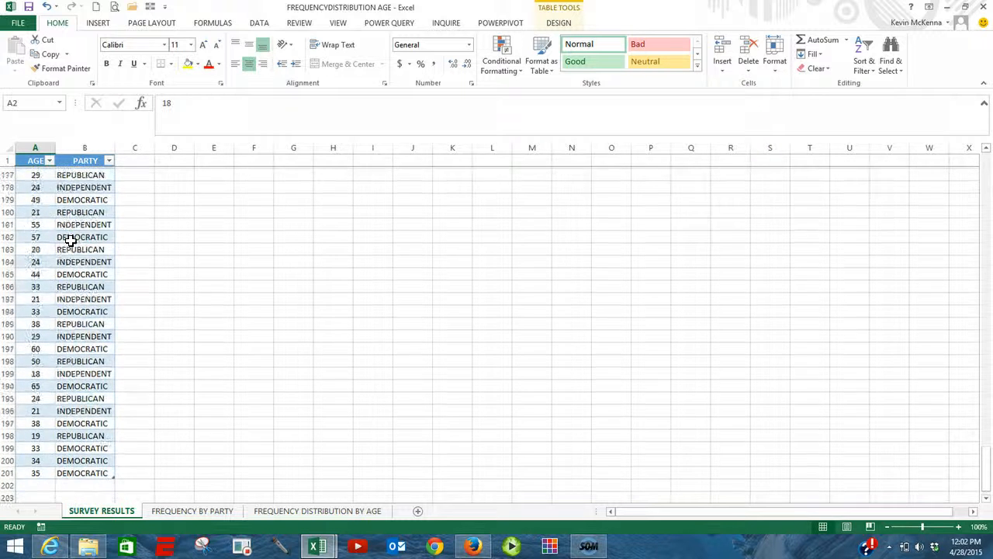
{"action": "scroll", "scroll_direction": "down", "scroll_amount": 3}
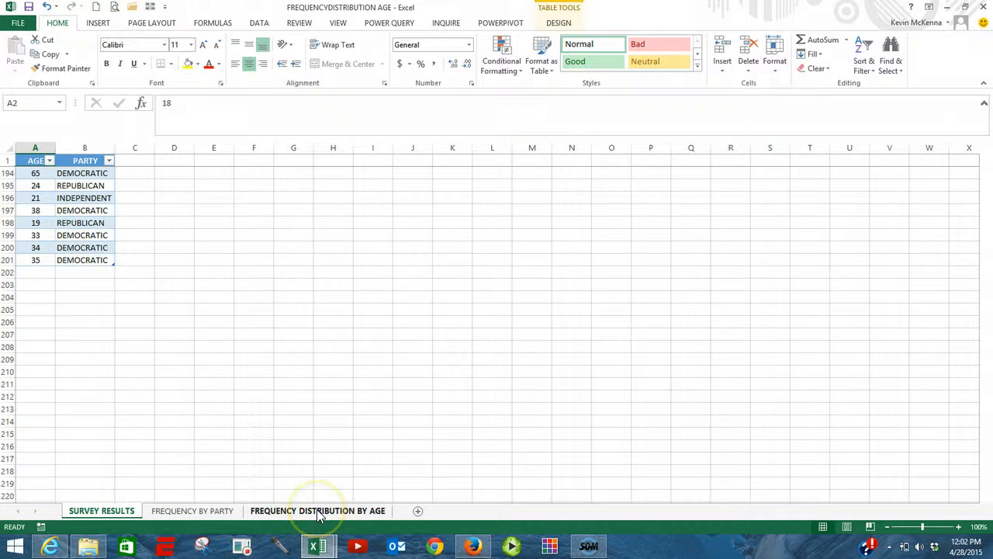
Return to the FREQUENCY DISTRIBUTION BY AGE sheet with the PivotTable ANALYZE tools showing.
{"action": "left_click", "coordinate": [317, 510]}
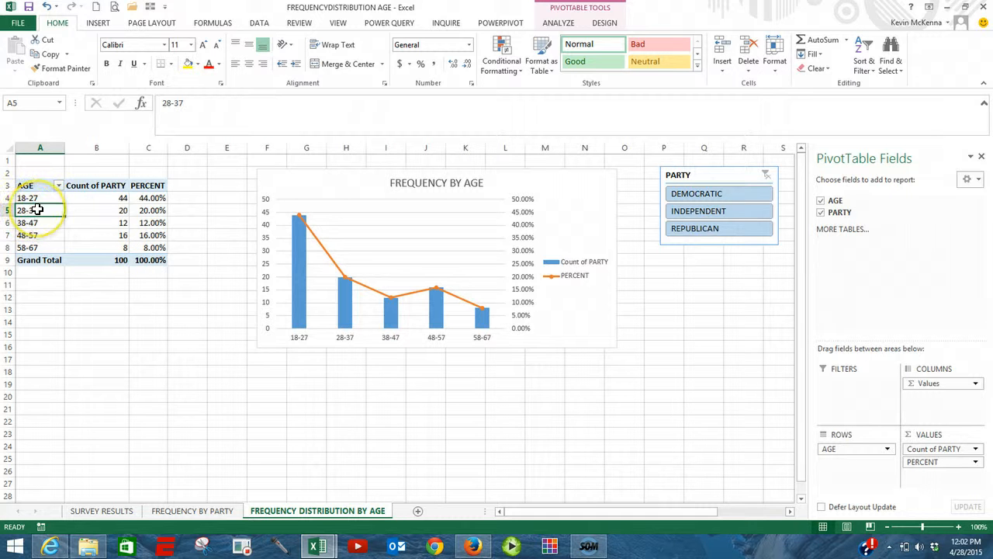
{"action": "mouse_move", "coordinate": [38, 211]}
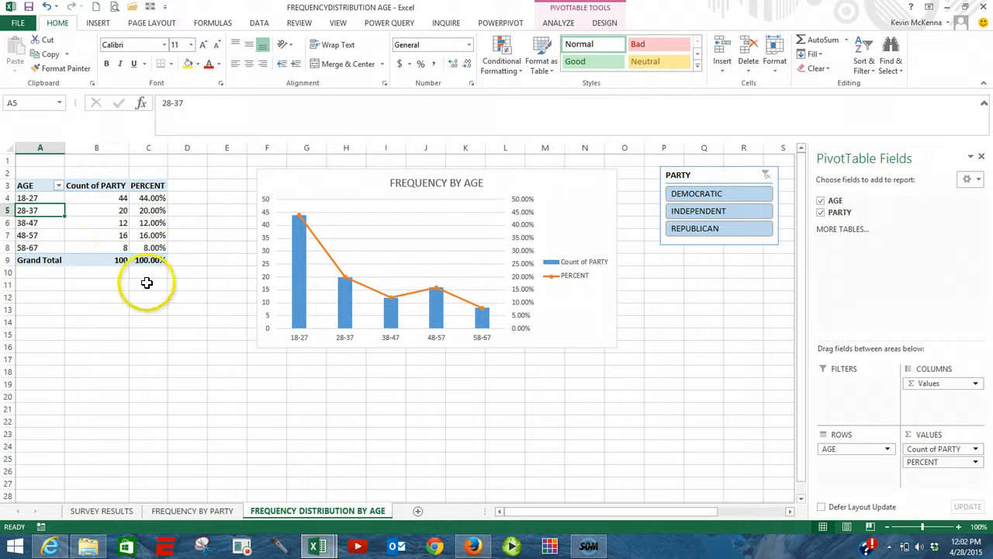
{"action": "mouse_move", "coordinate": [103, 197]}
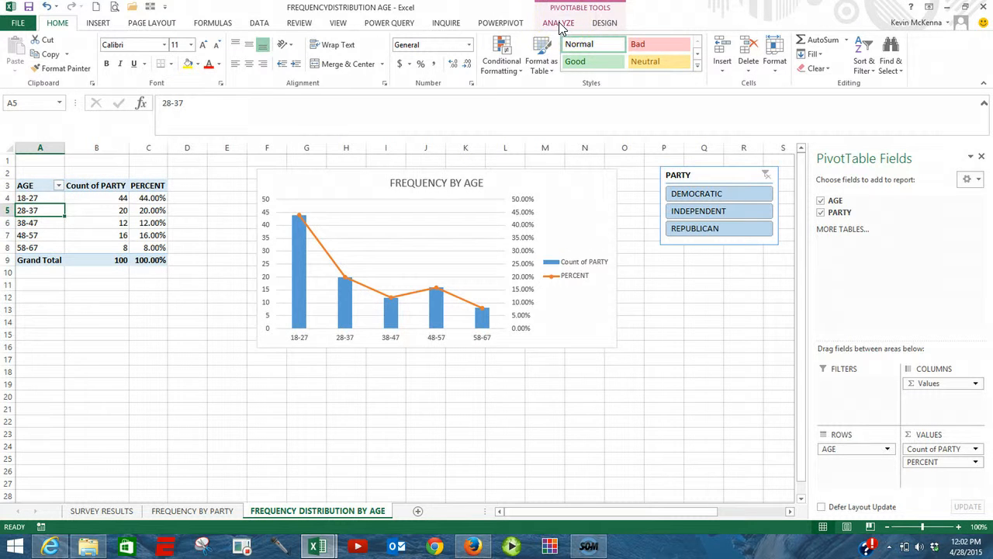
{"action": "left_click", "coordinate": [559, 22]}
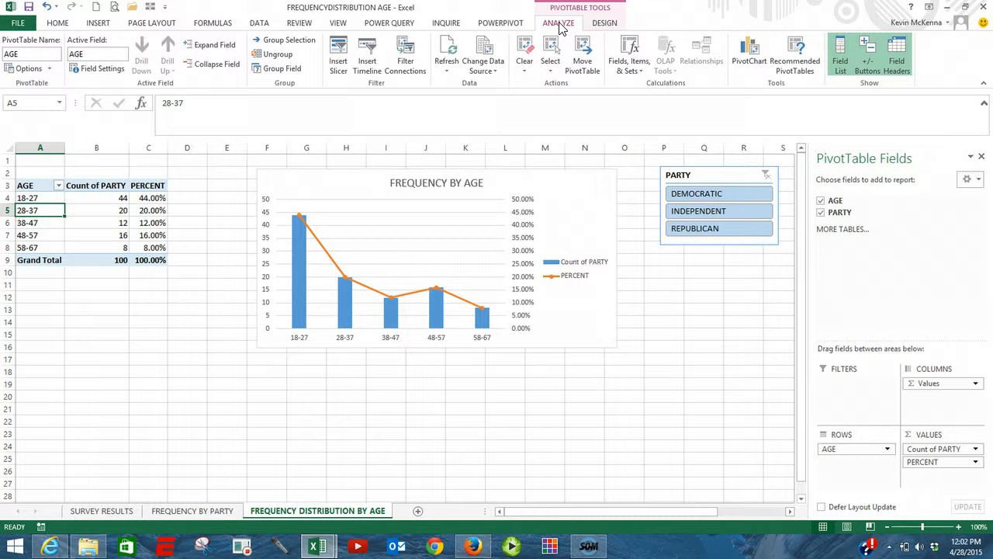
{"action": "left_click", "coordinate": [153, 23]}
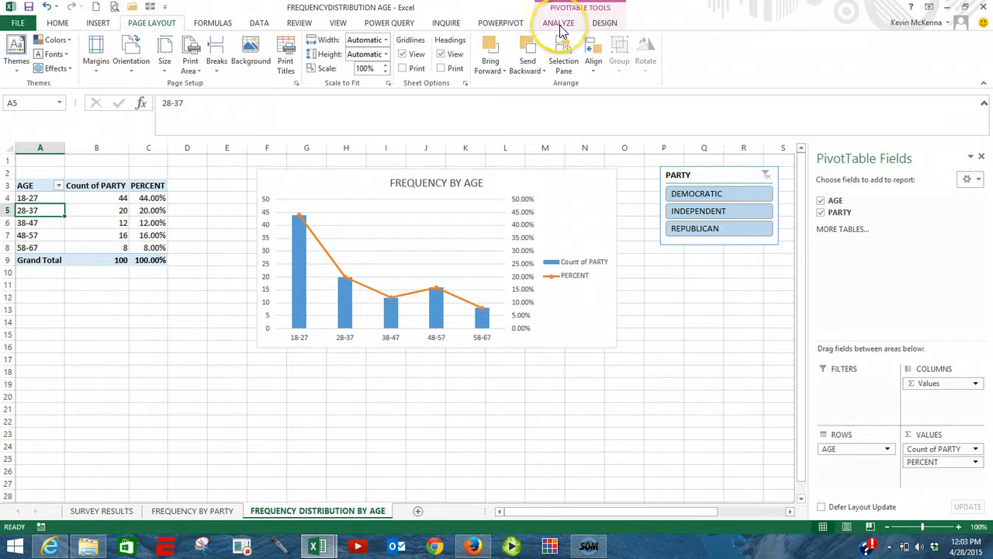
{"action": "left_click", "coordinate": [559, 22]}
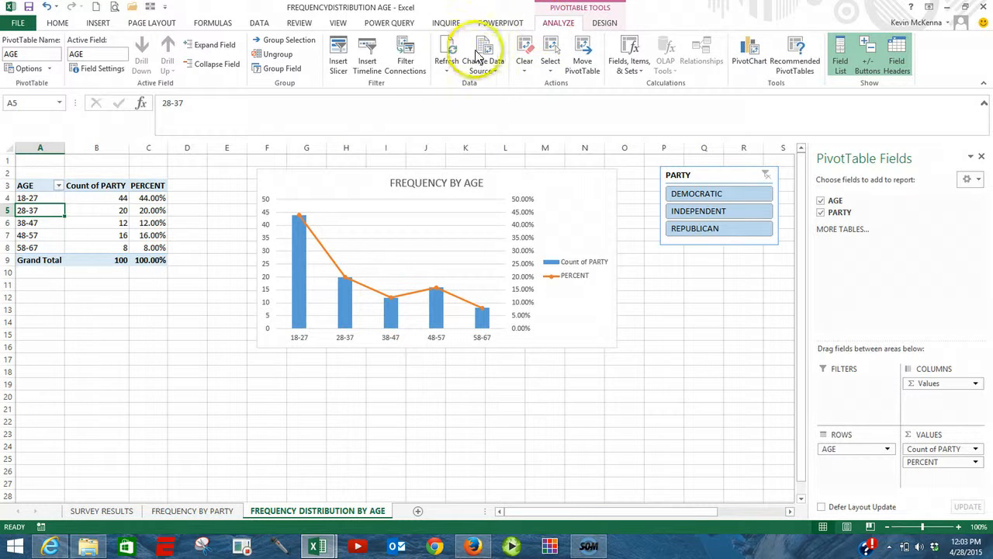
{"action": "mouse_move", "coordinate": [446, 62]}
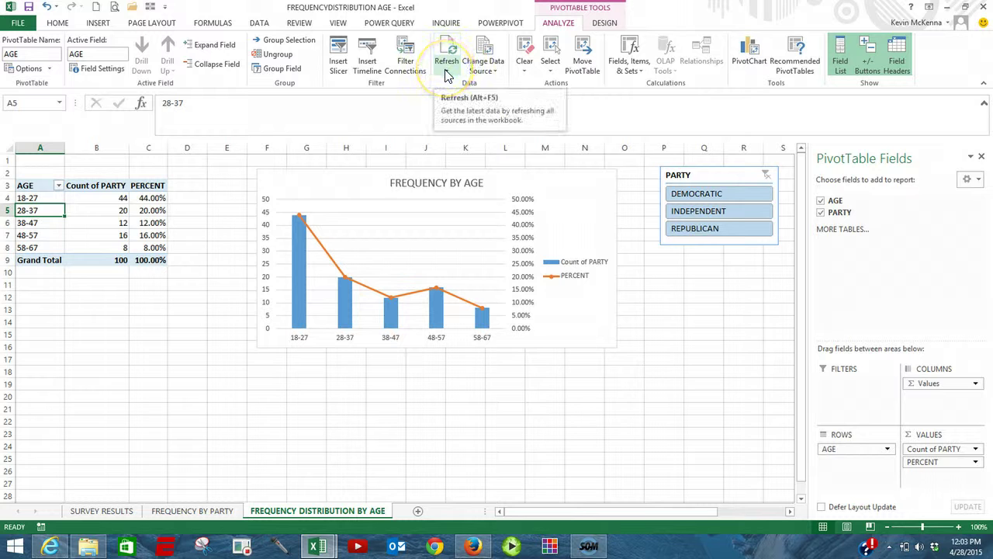
{"action": "mouse_move", "coordinate": [448, 76]}
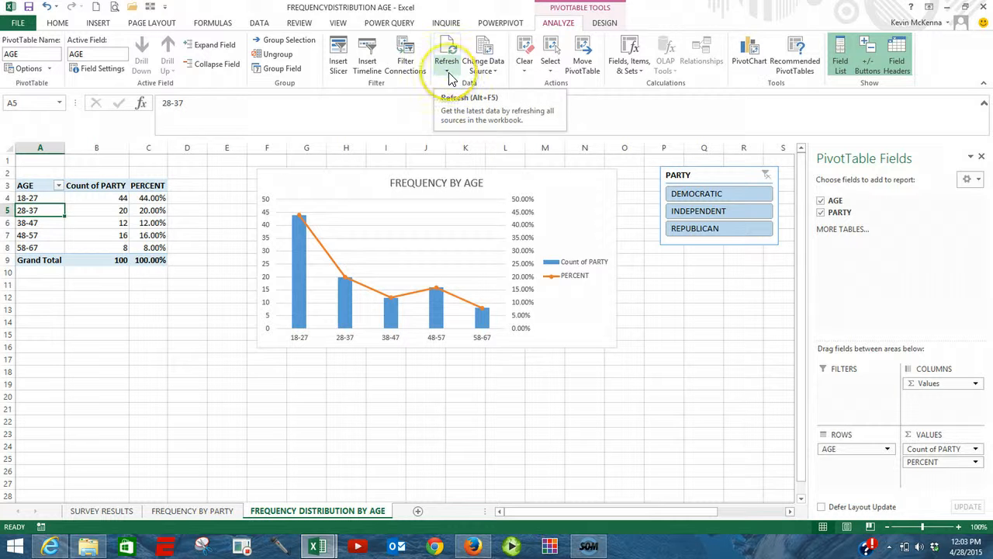
Run Refresh All so the age pivot counts double to a grand total of 200.
{"action": "left_click", "coordinate": [445, 71]}
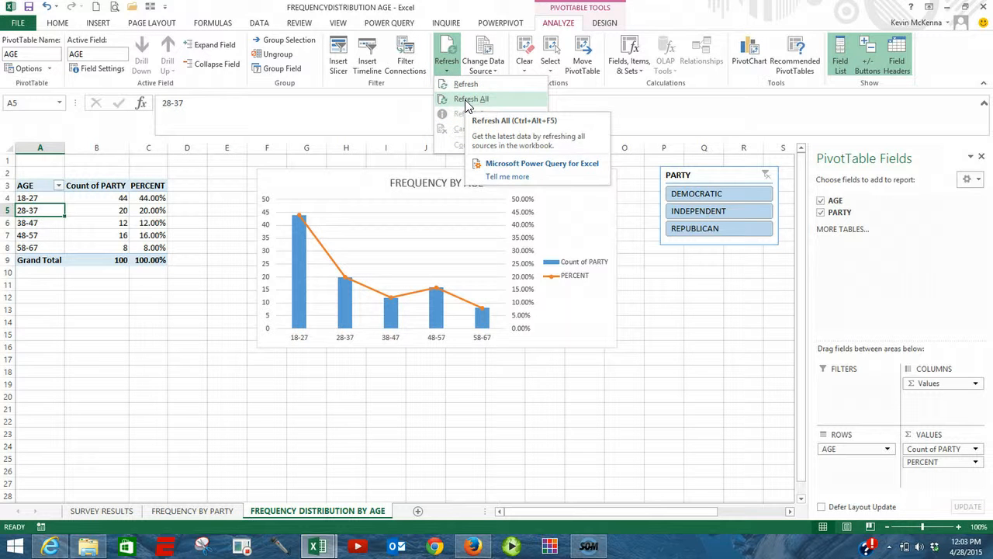
{"action": "left_click", "coordinate": [471, 98]}
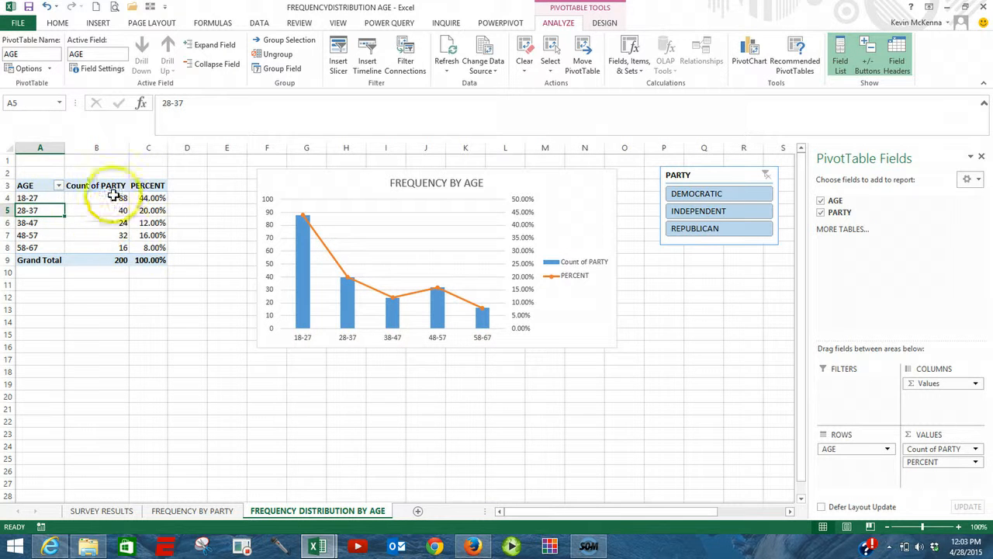
{"action": "mouse_move", "coordinate": [134, 223]}
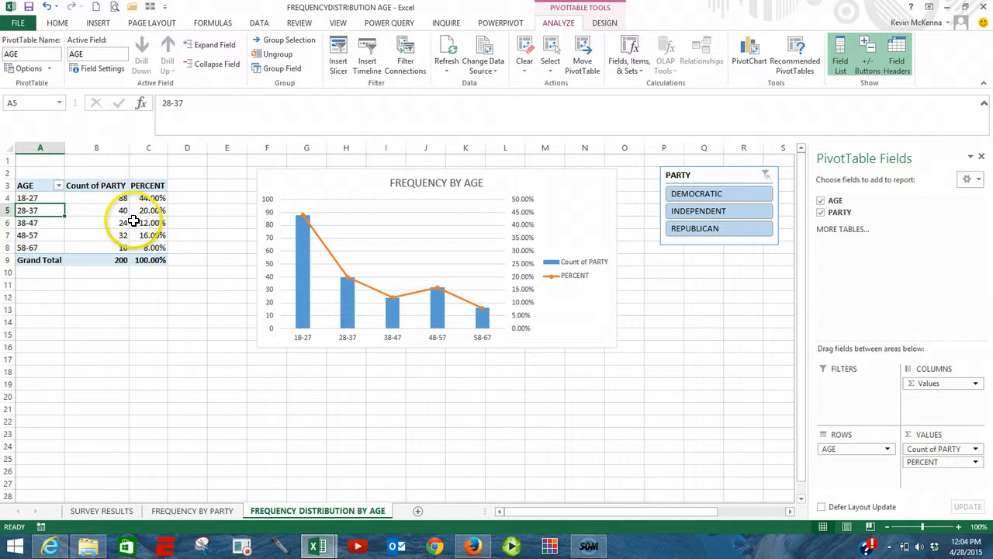
{"action": "mouse_move", "coordinate": [125, 222]}
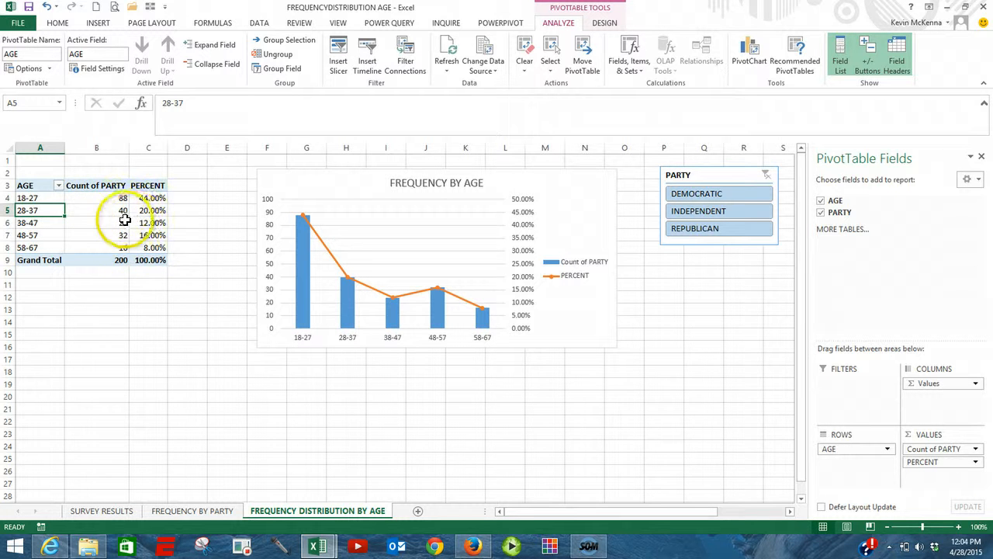
{"action": "mouse_move", "coordinate": [133, 206]}
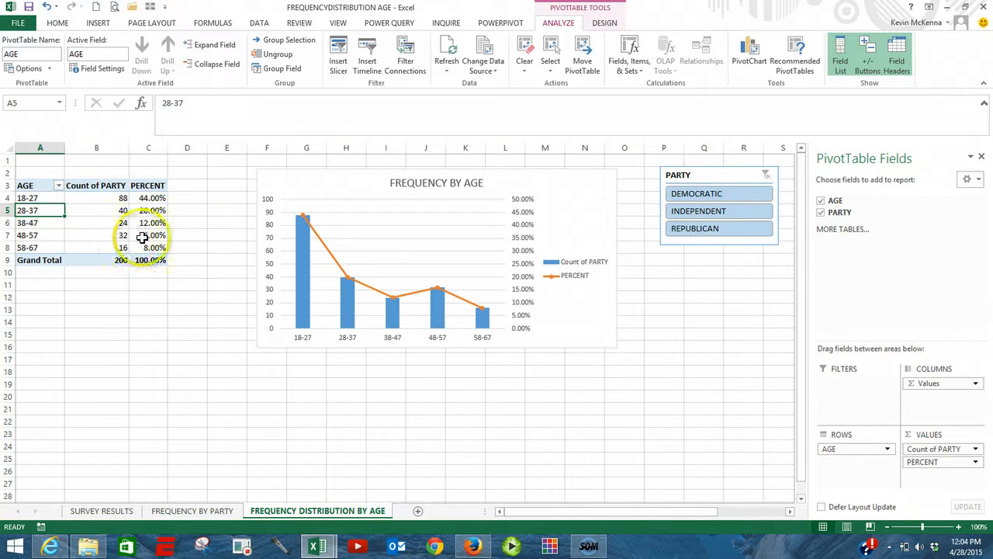
{"action": "mouse_move", "coordinate": [406, 242]}
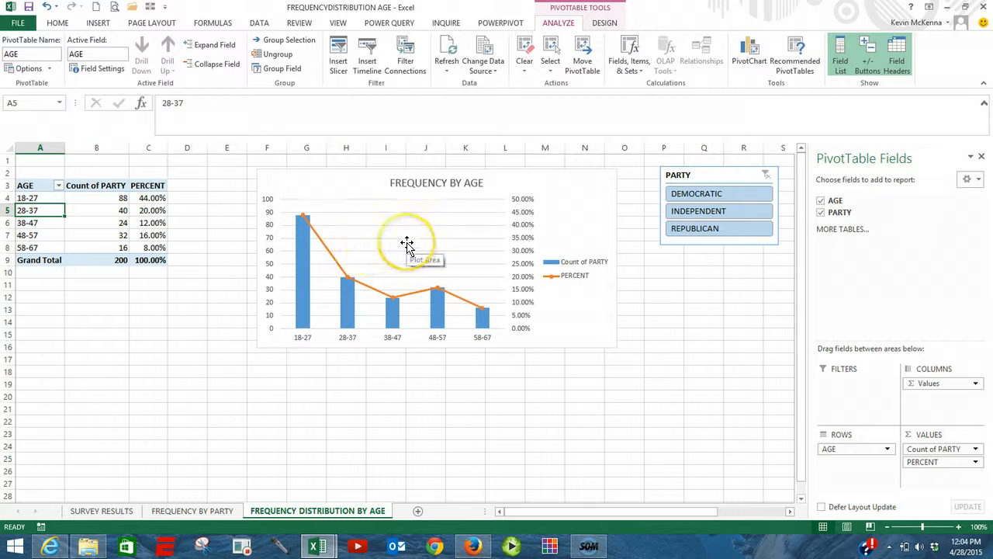